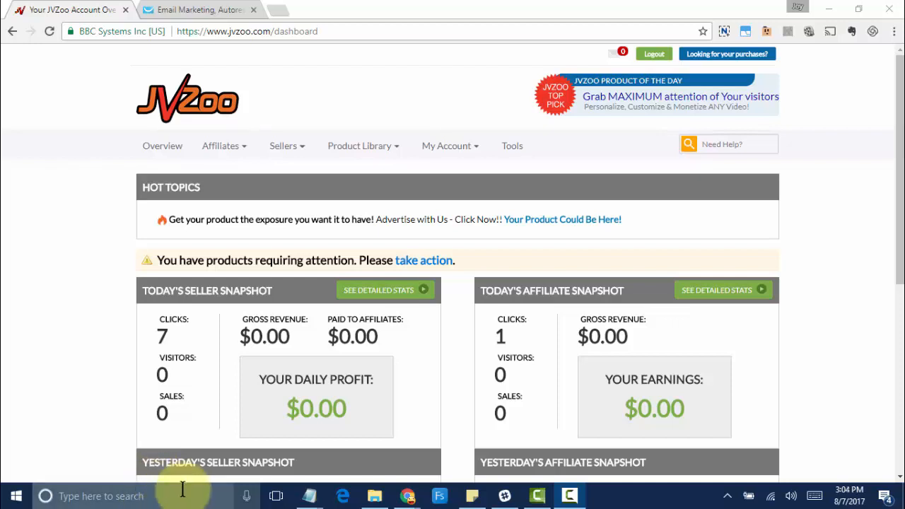
mouse_move(526, 159)
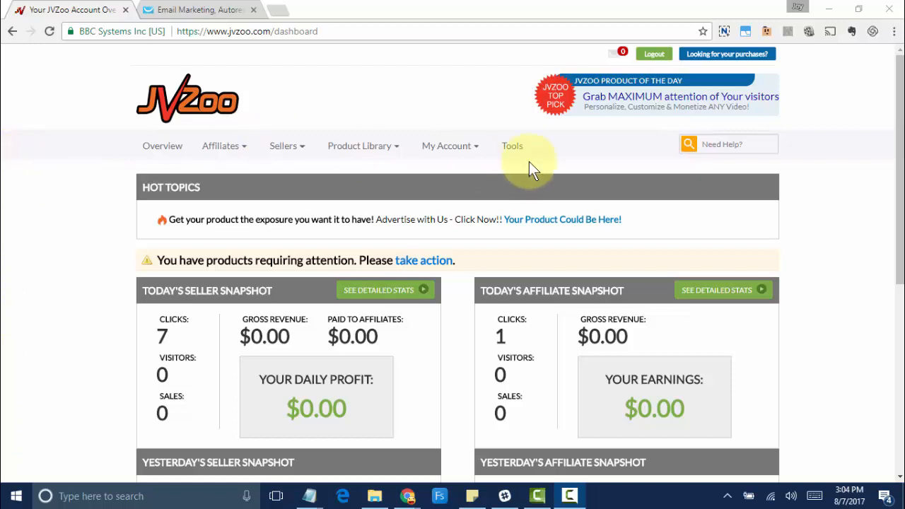
- Go to My Account > Integrations and choose Manage Your JVZoo/GetResponse Account
left_click(447, 145)
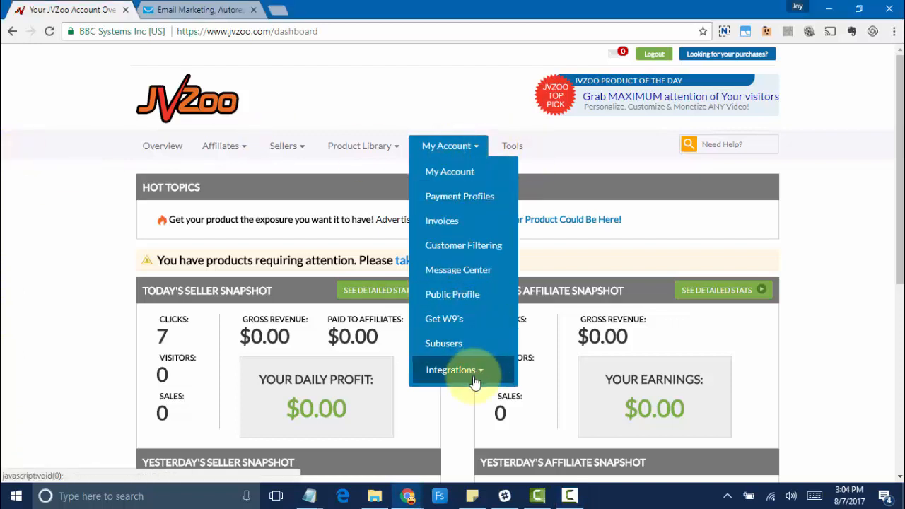
left_click(449, 370)
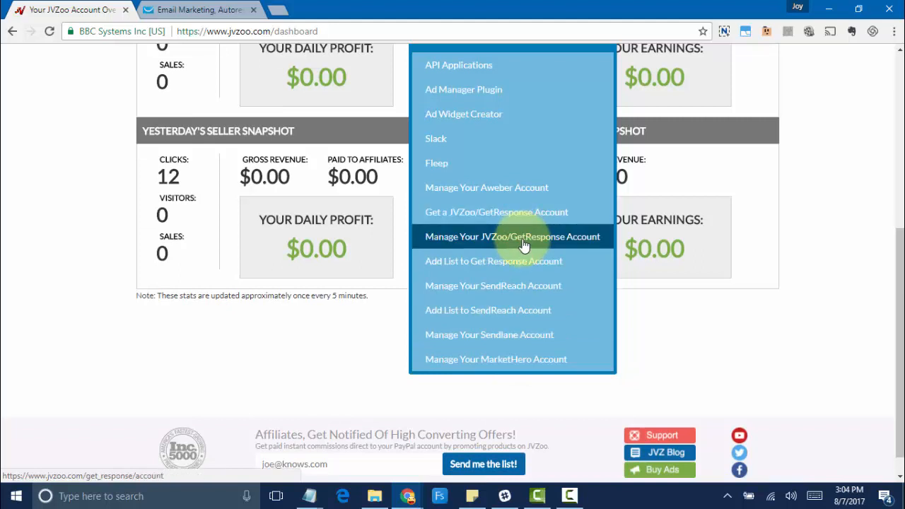
left_click(512, 236)
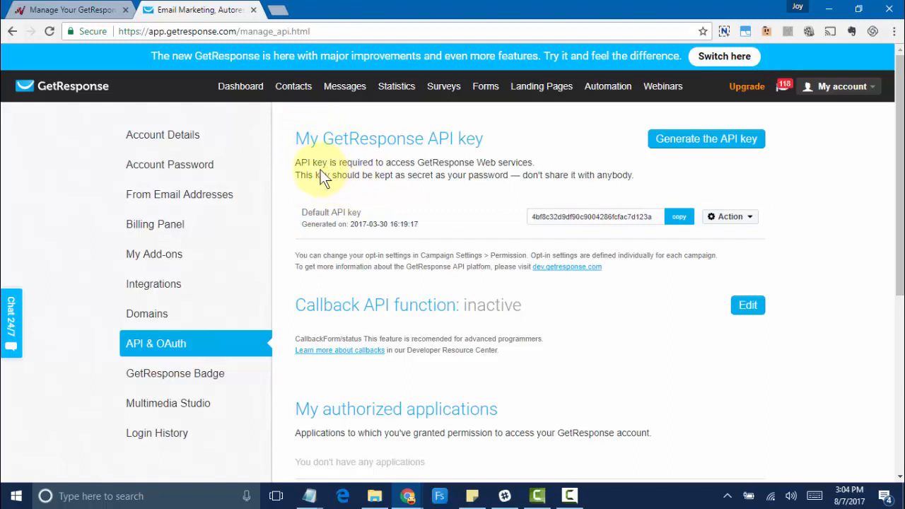
- From My Account > API & OAuth in GetResponse, copy the default API key
left_click(842, 86)
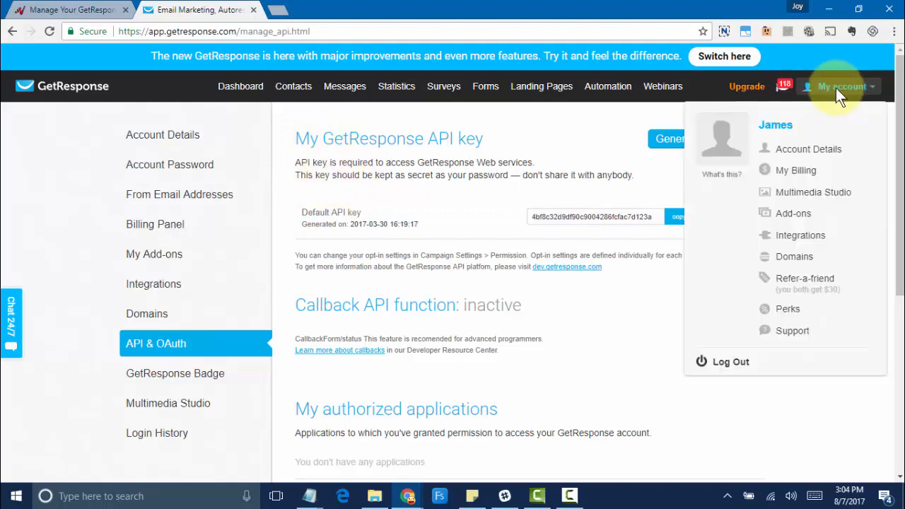
mouse_move(801, 235)
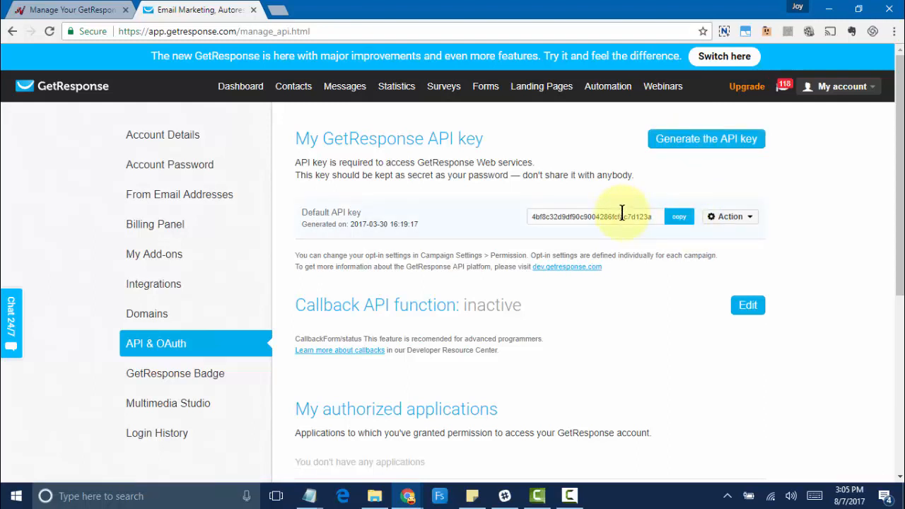
mouse_move(617, 225)
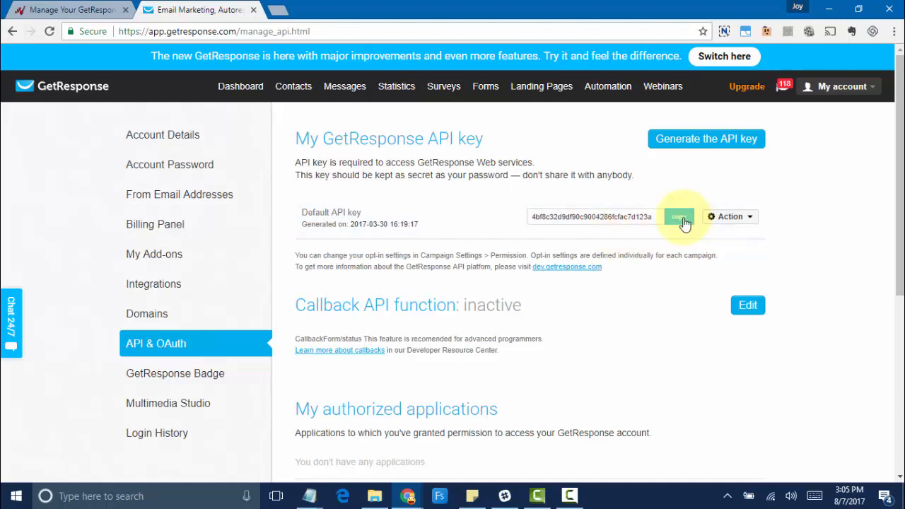
left_click(678, 216)
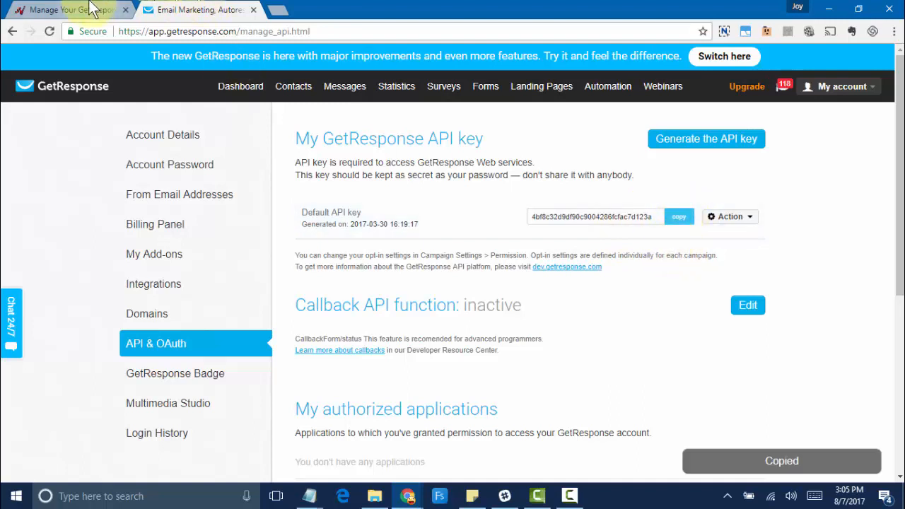
left_click(63, 8)
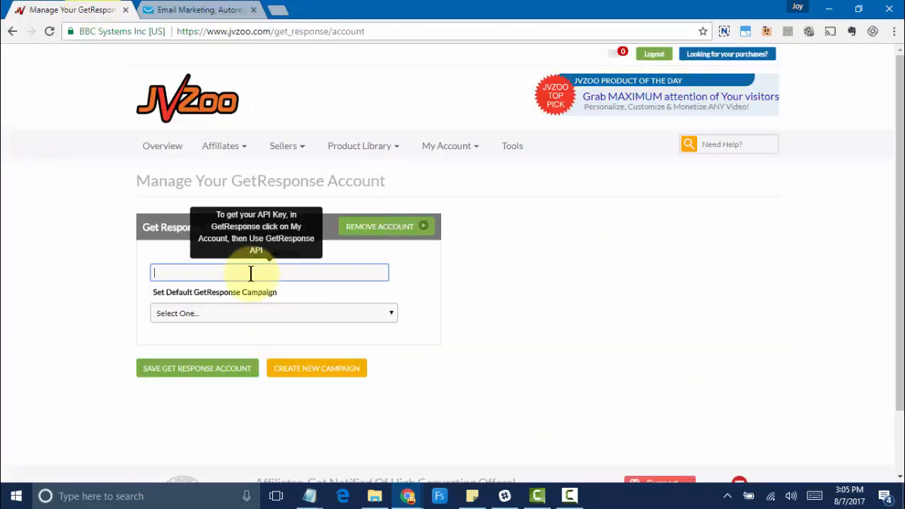
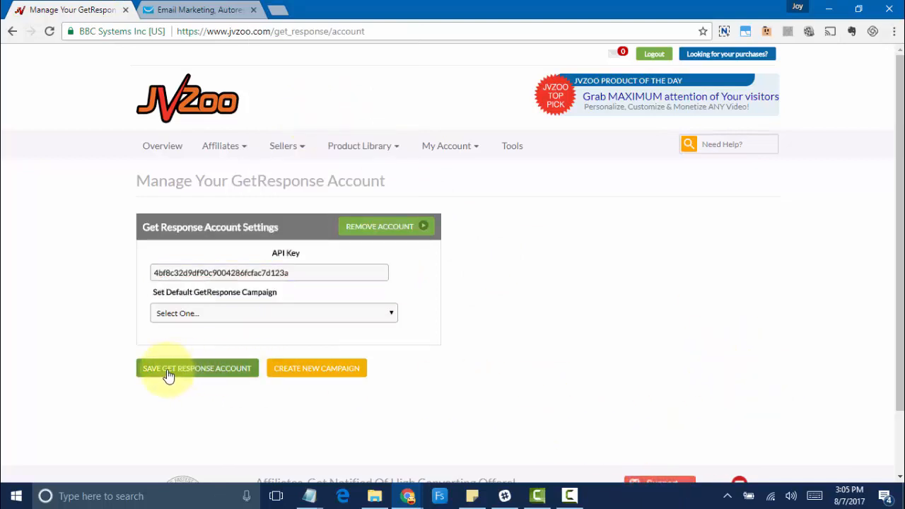
left_click(196, 367)
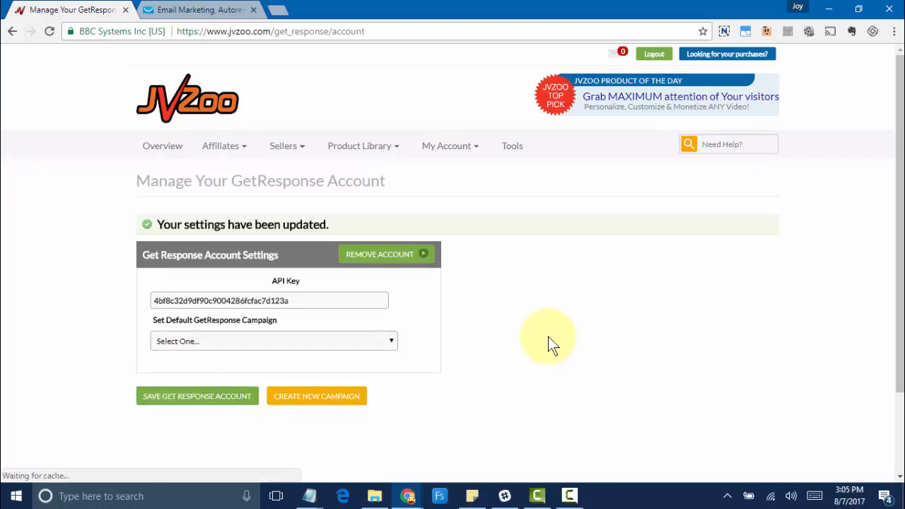
mouse_move(541, 311)
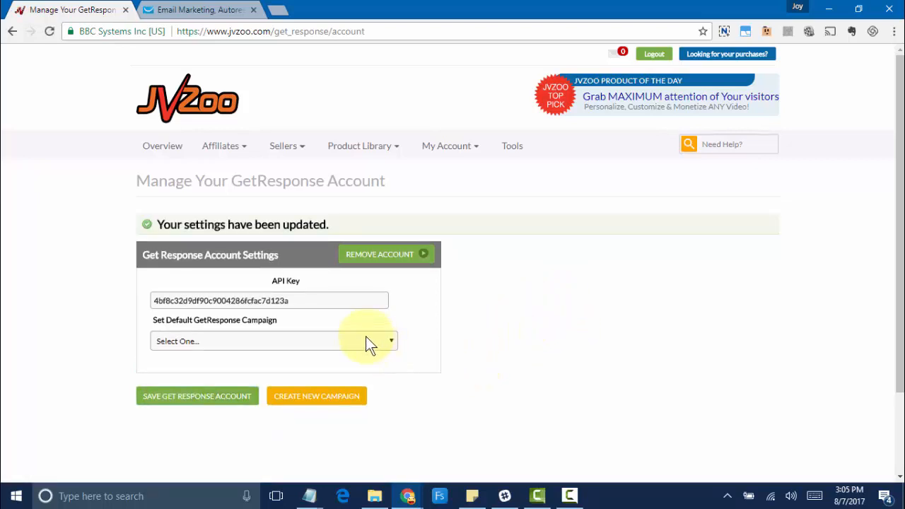
mouse_move(523, 351)
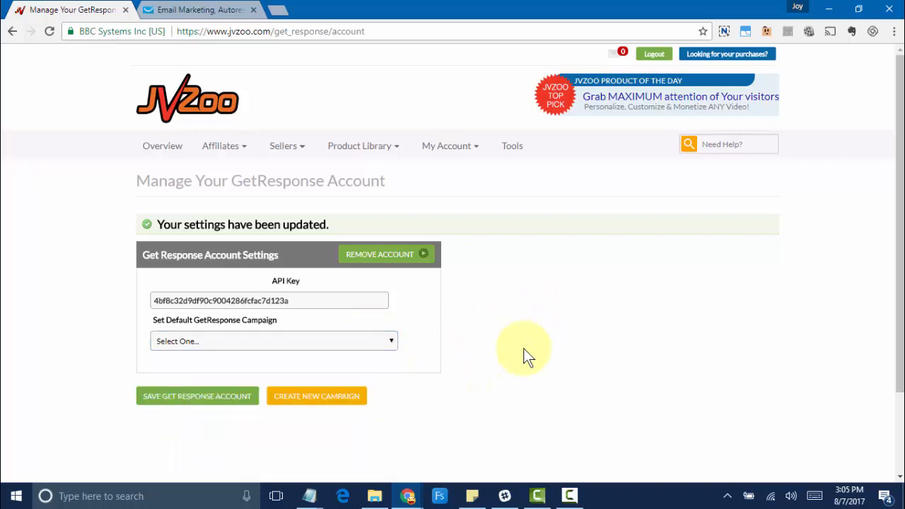
mouse_move(509, 350)
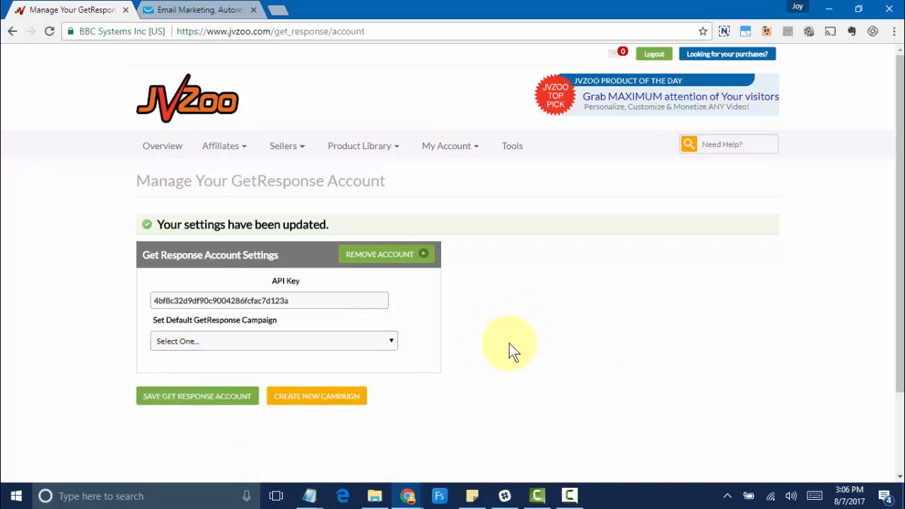
mouse_move(411, 399)
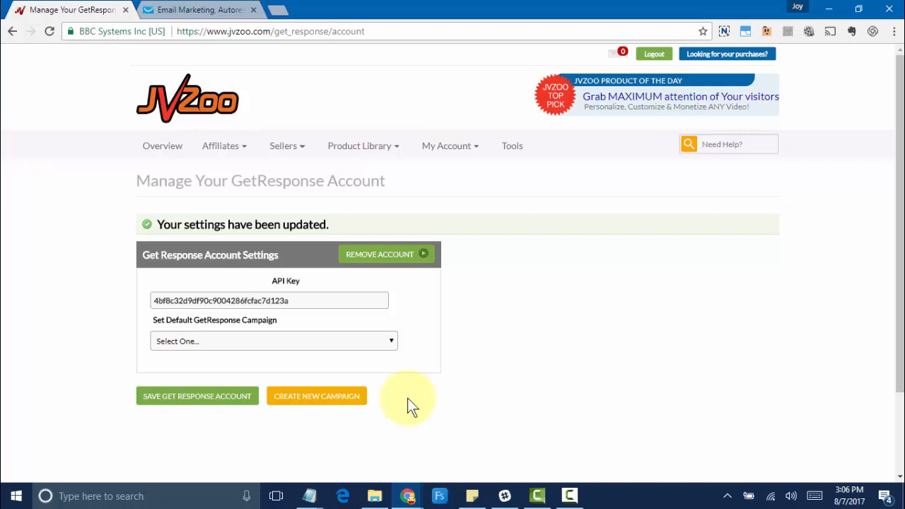
mouse_move(333, 421)
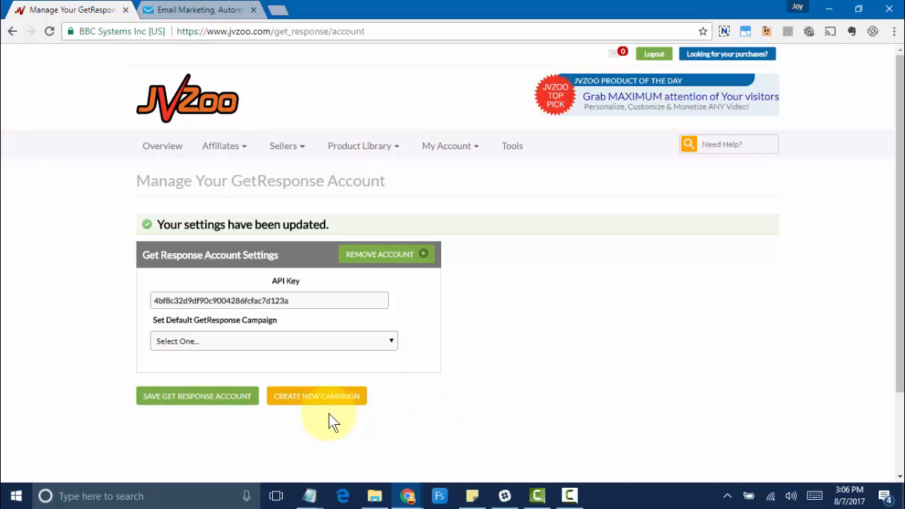
- Create a new GetResponse campaign list named best_affiliate_marketing
left_click(317, 396)
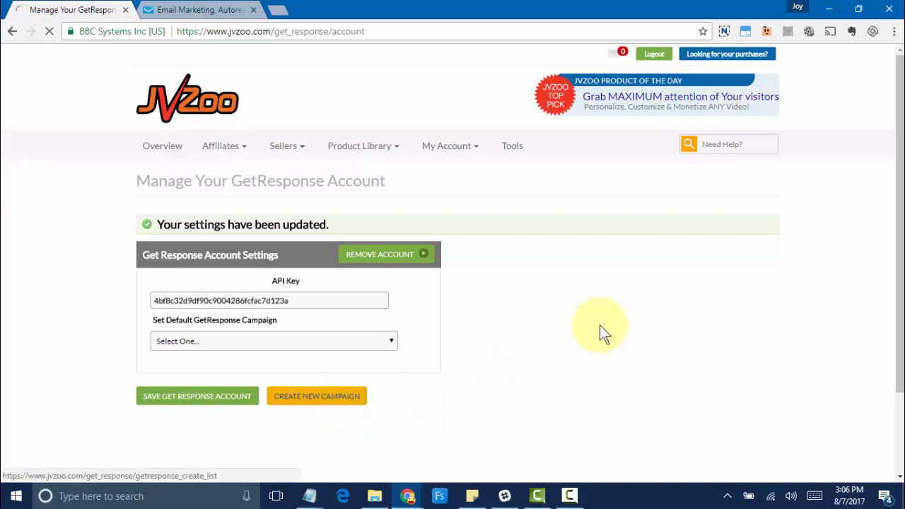
left_click(316, 396)
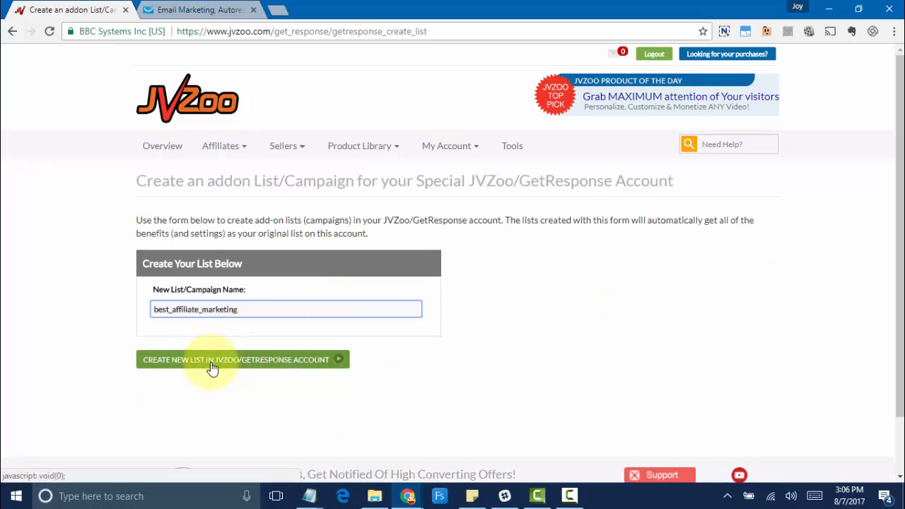
left_click(239, 359)
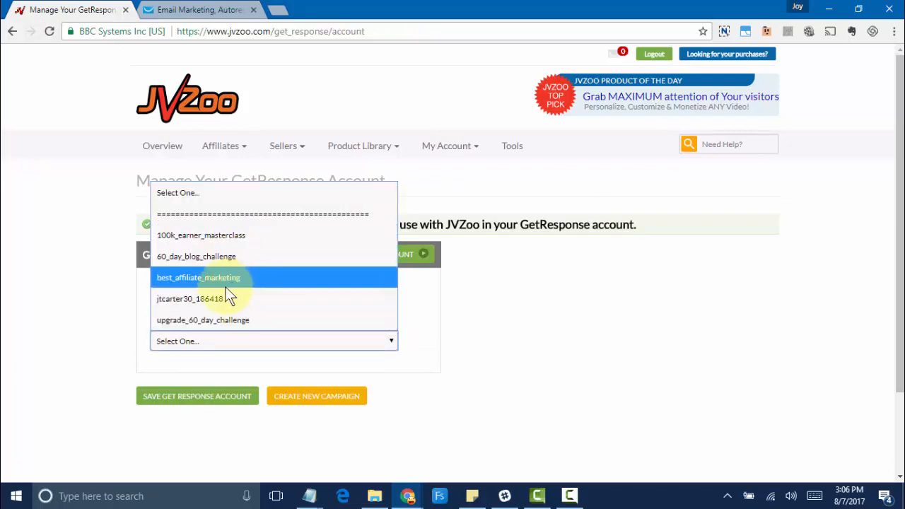
mouse_move(177, 293)
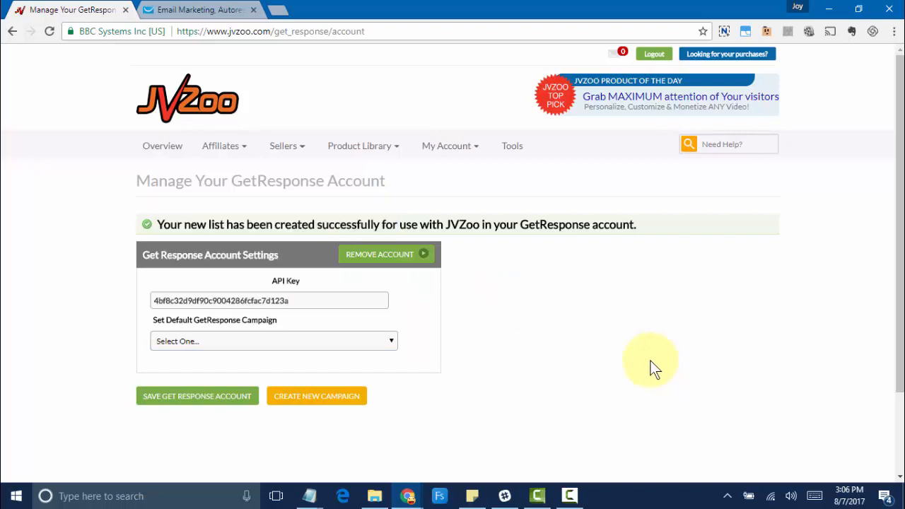
mouse_move(643, 347)
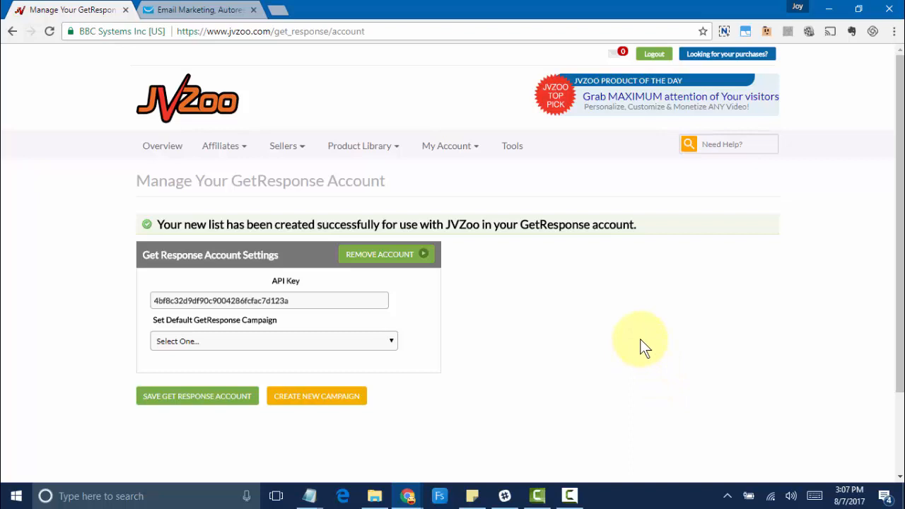